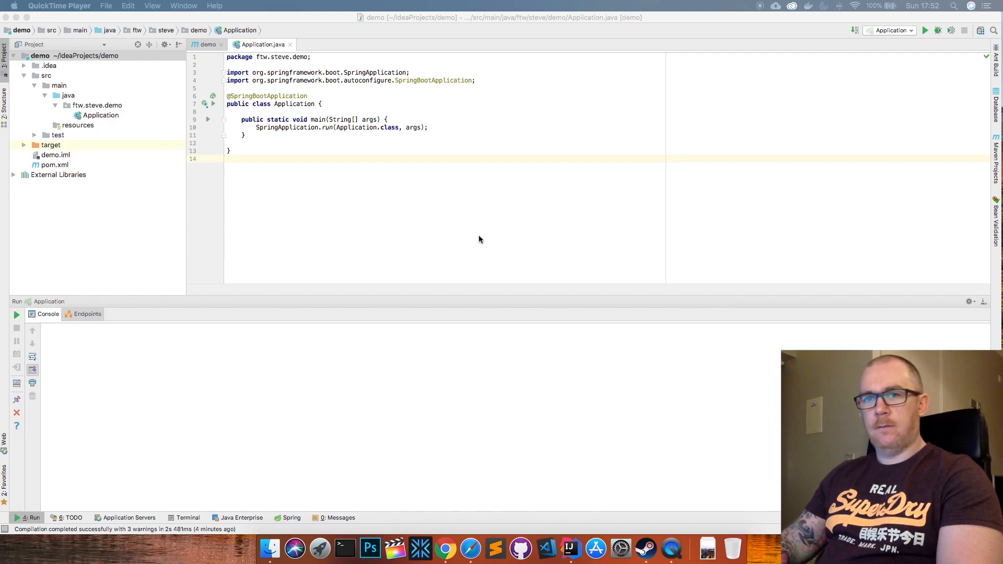
{"action": "mouse_move", "coordinate": [476, 235]}
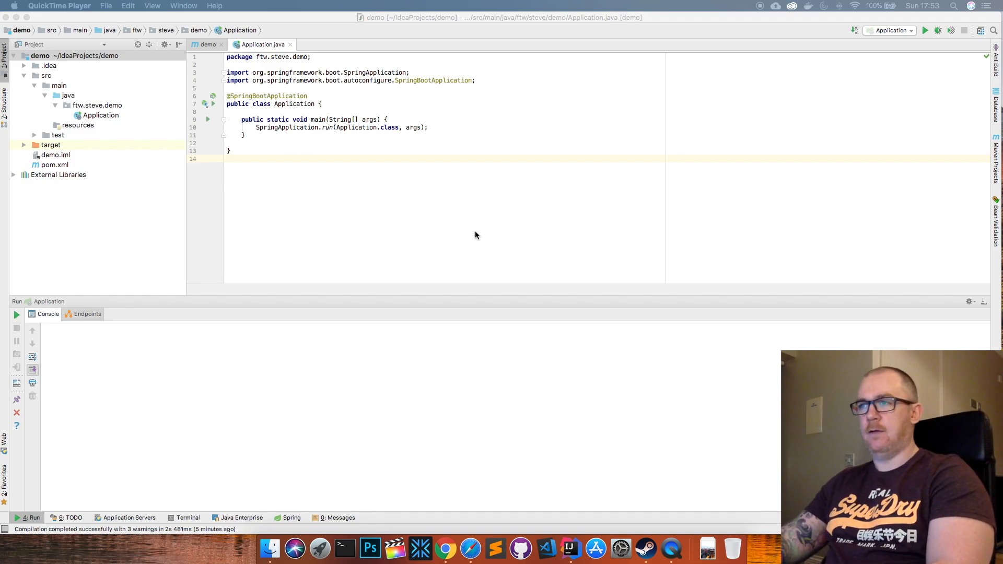
{"action": "mouse_move", "coordinate": [409, 178]}
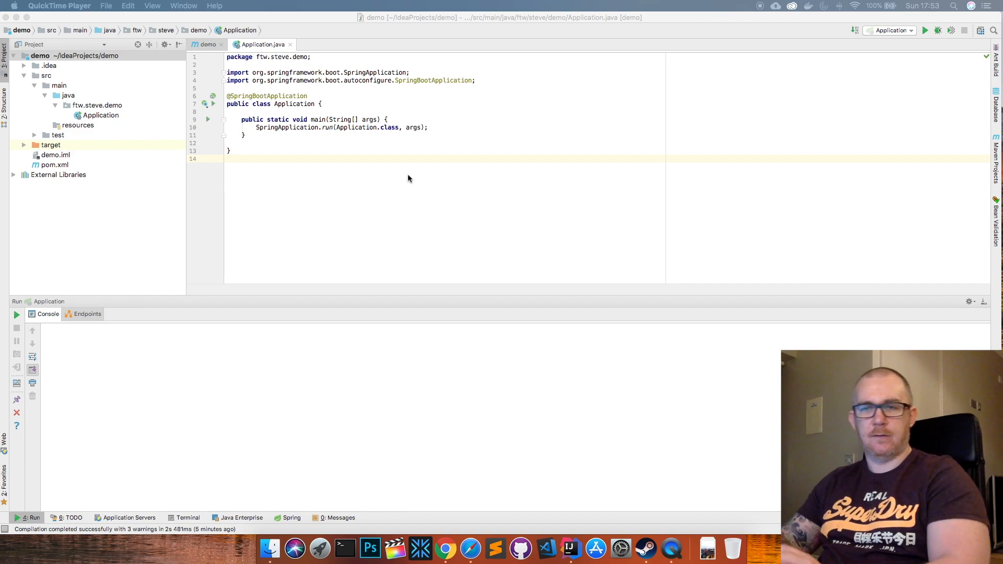
{"action": "mouse_move", "coordinate": [366, 152]}
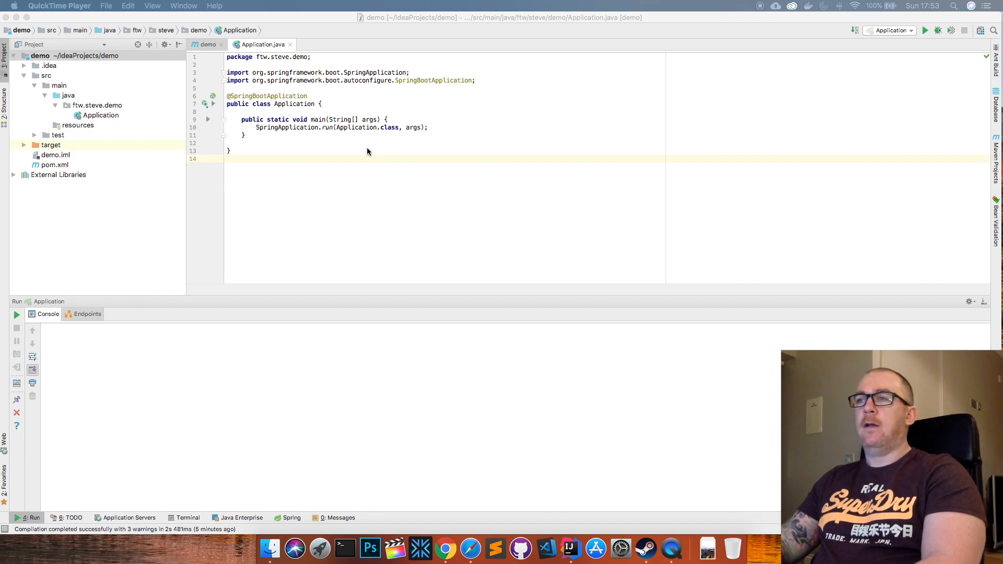
{"action": "mouse_move", "coordinate": [241, 152]}
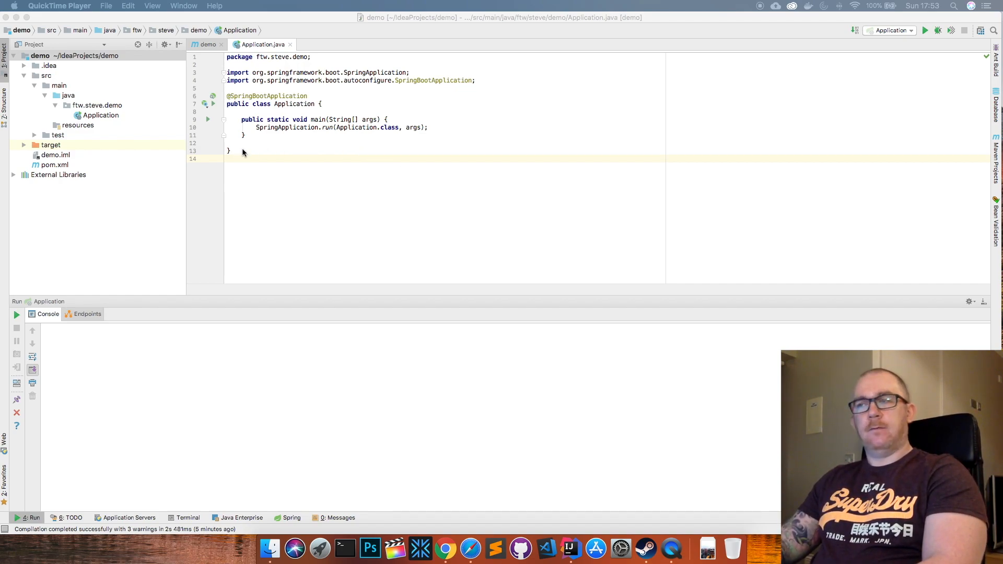
{"action": "mouse_move", "coordinate": [278, 133]}
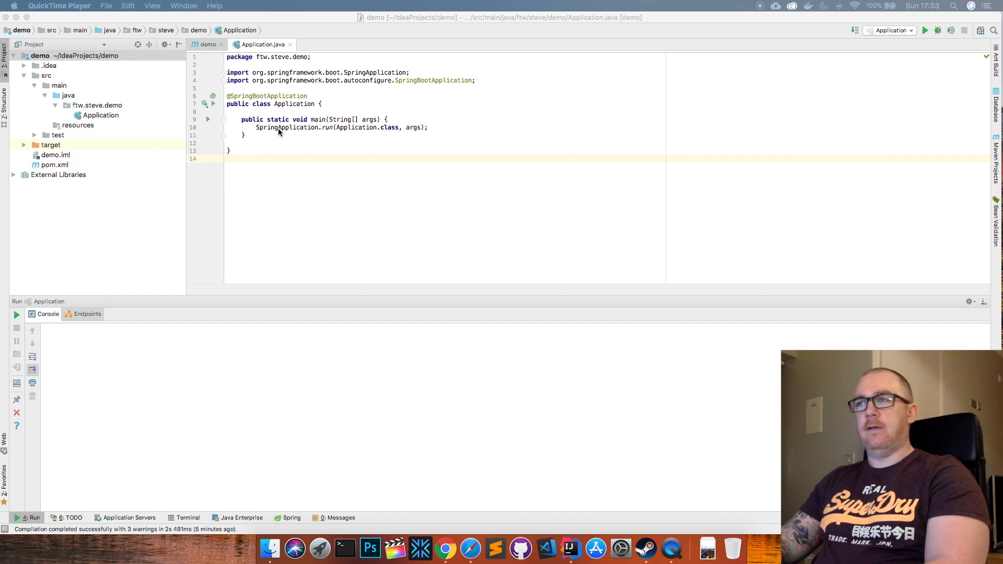
{"action": "mouse_move", "coordinate": [296, 139]}
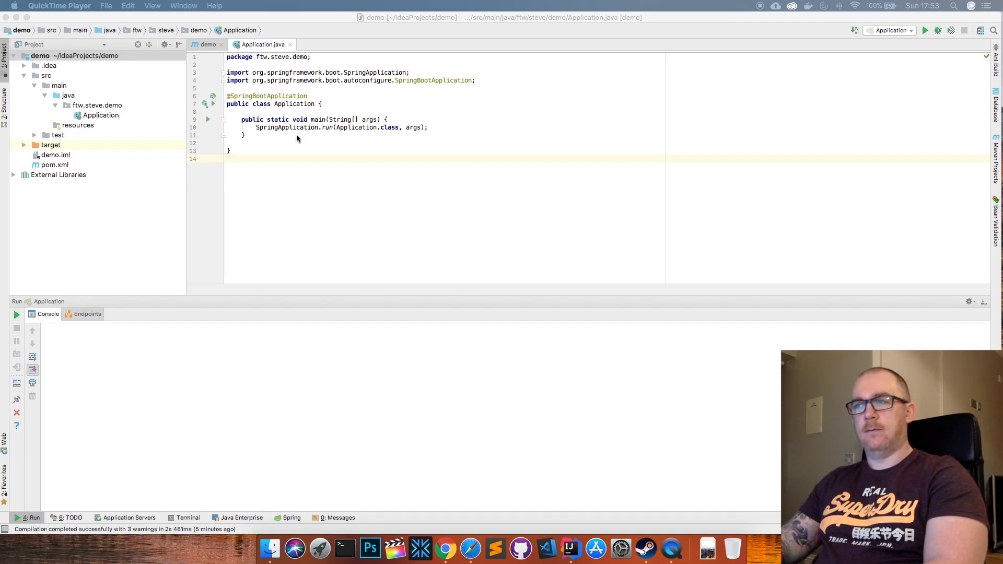
{"action": "mouse_move", "coordinate": [326, 104]}
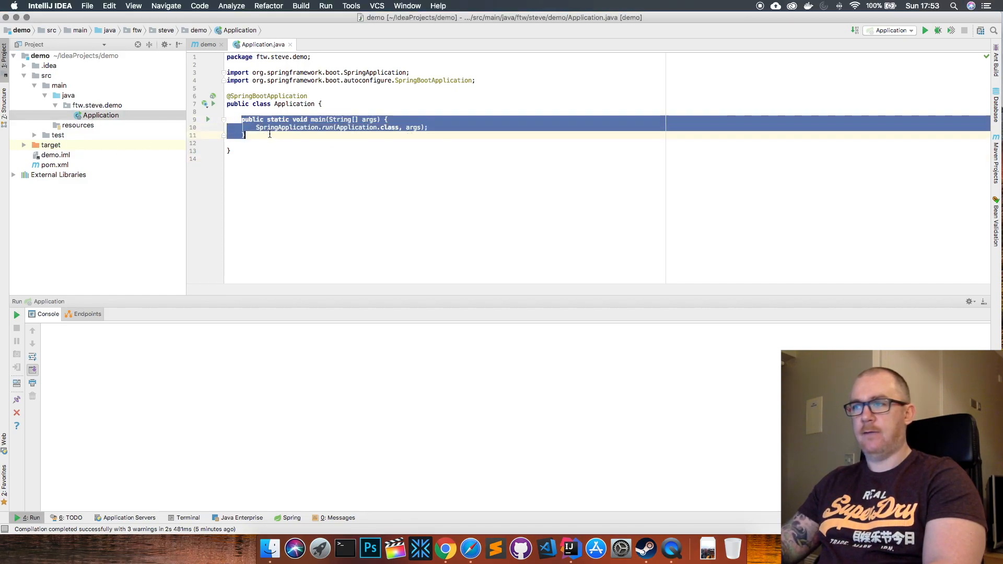
{"action": "left_click", "coordinate": [263, 135]}
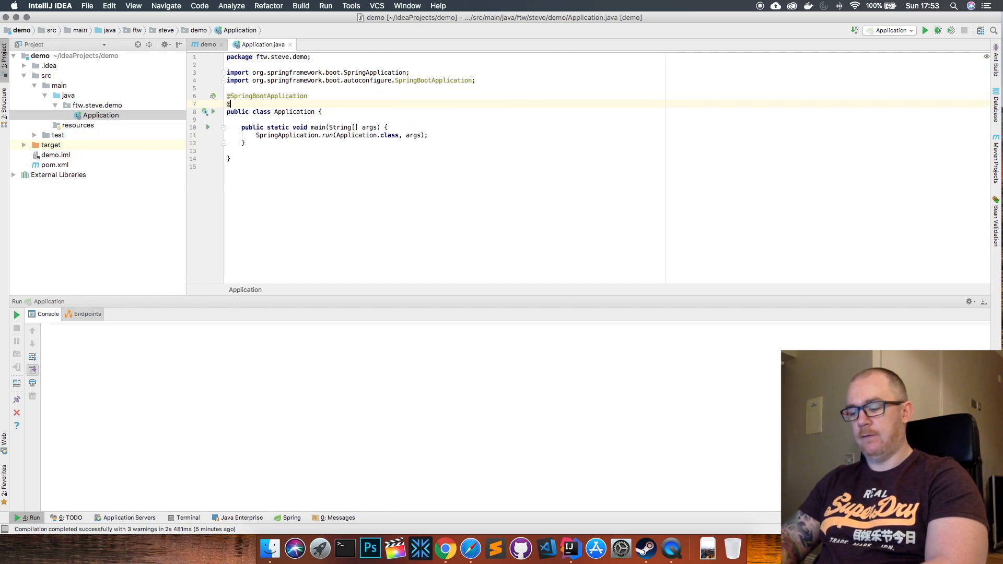
{"action": "type", "text": "@EnableScheduling"}
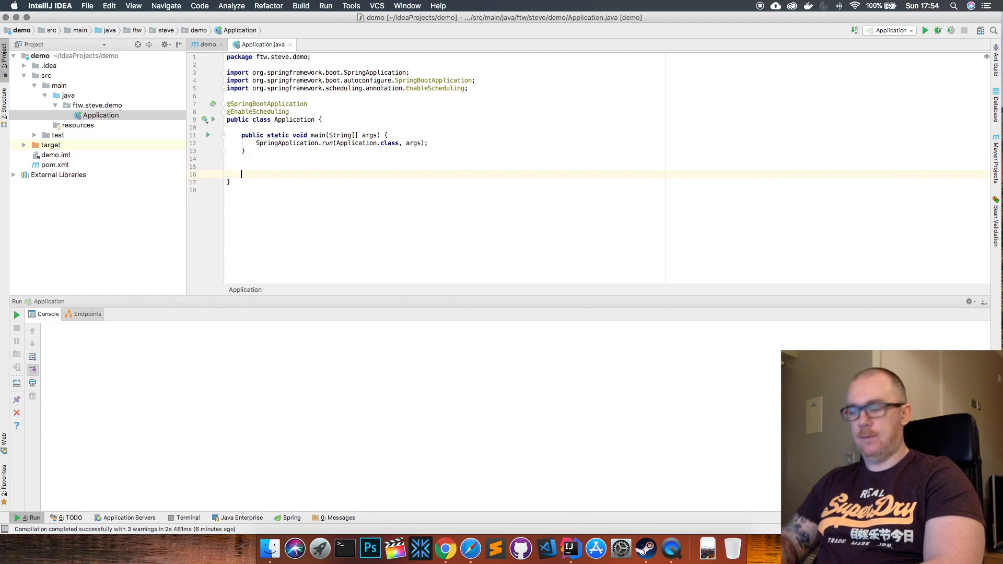
Step: Declare a public void printMessage() method below main
{"action": "type", "text": "public"}
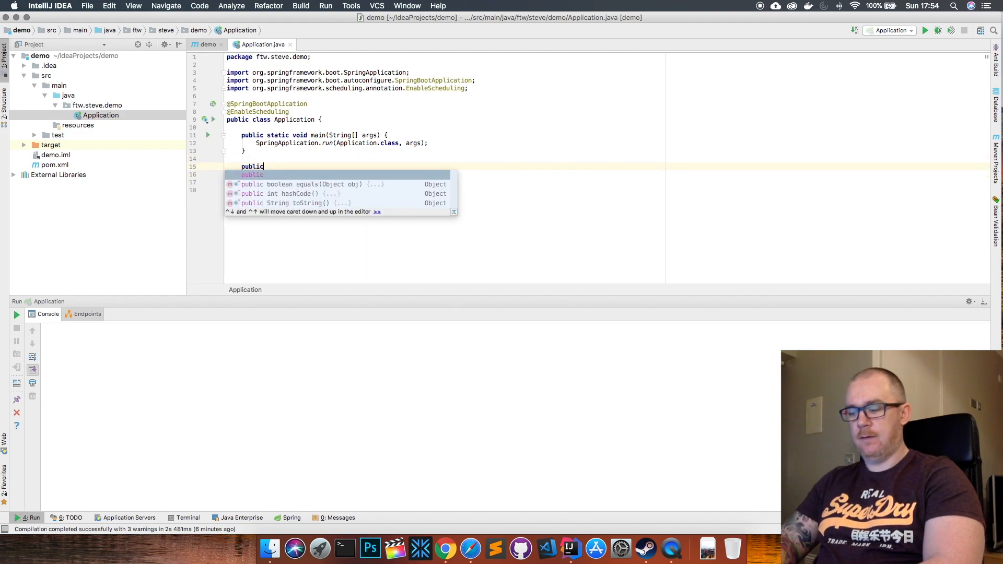
{"action": "type", "text": "void"}
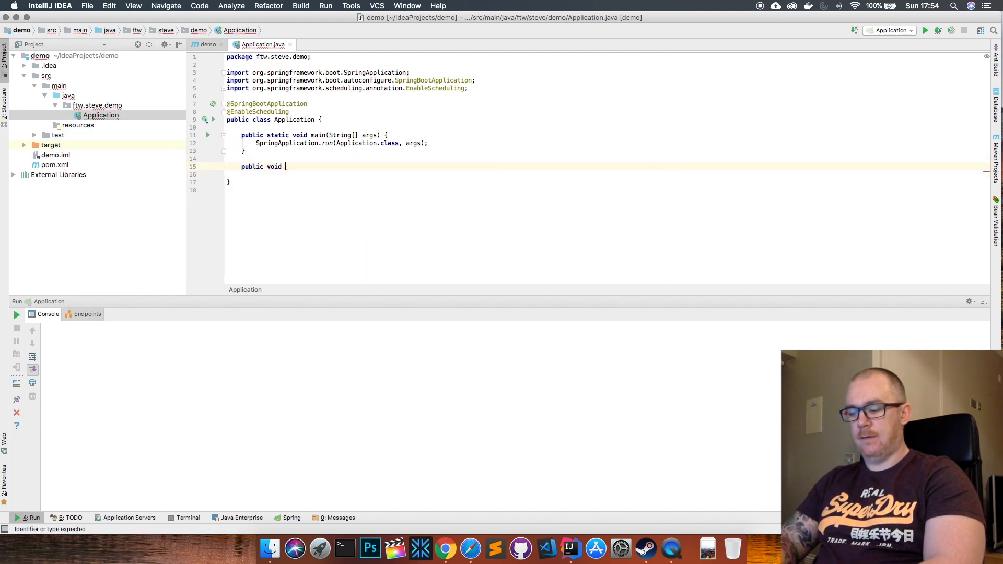
{"action": "type", "text": "print"}
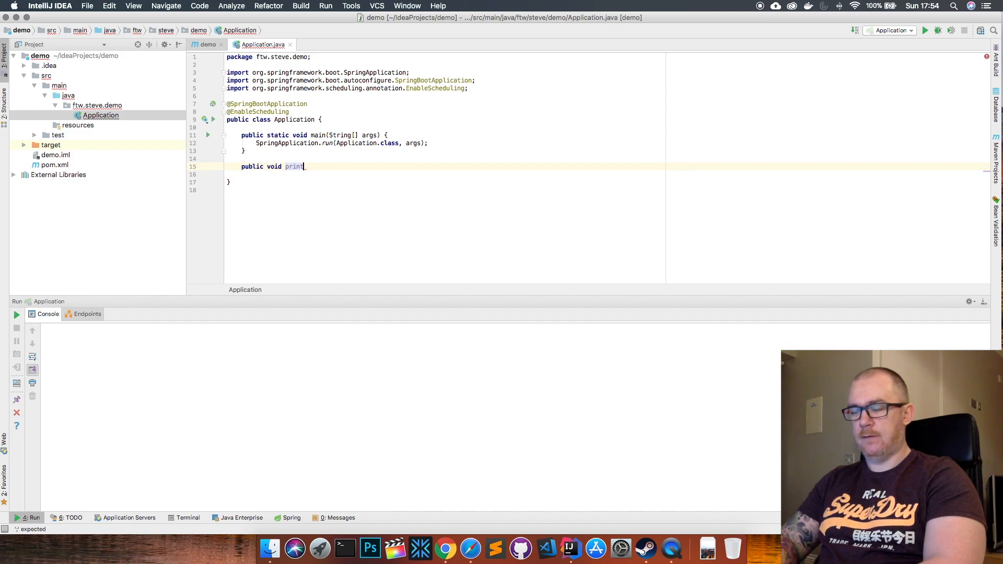
{"action": "type", "text": "Message() {"}
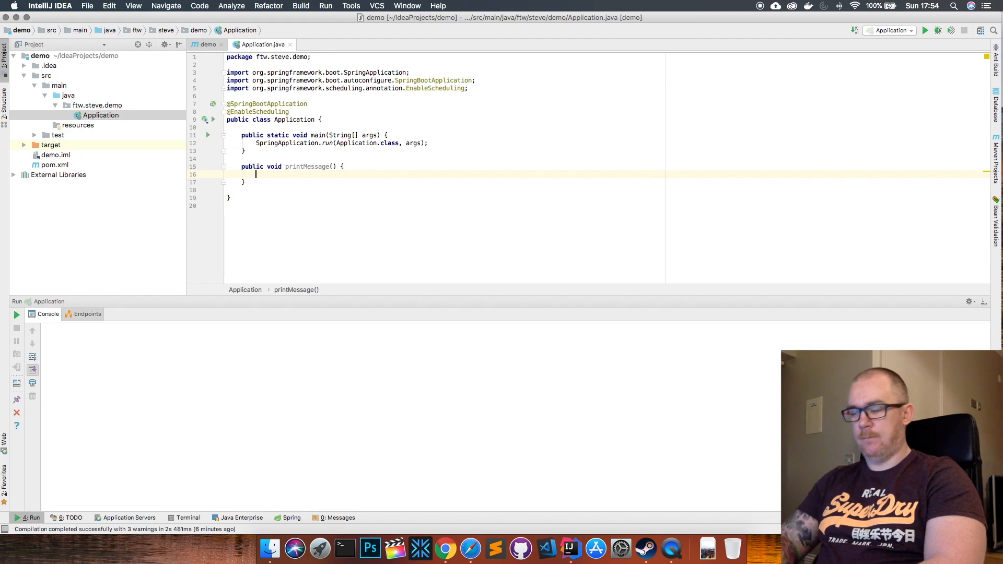
Step: Make printMessage print "--- SCHEDULED MESSAGE! ---" via System.out.println
{"action": "type", "text": "Syste"}
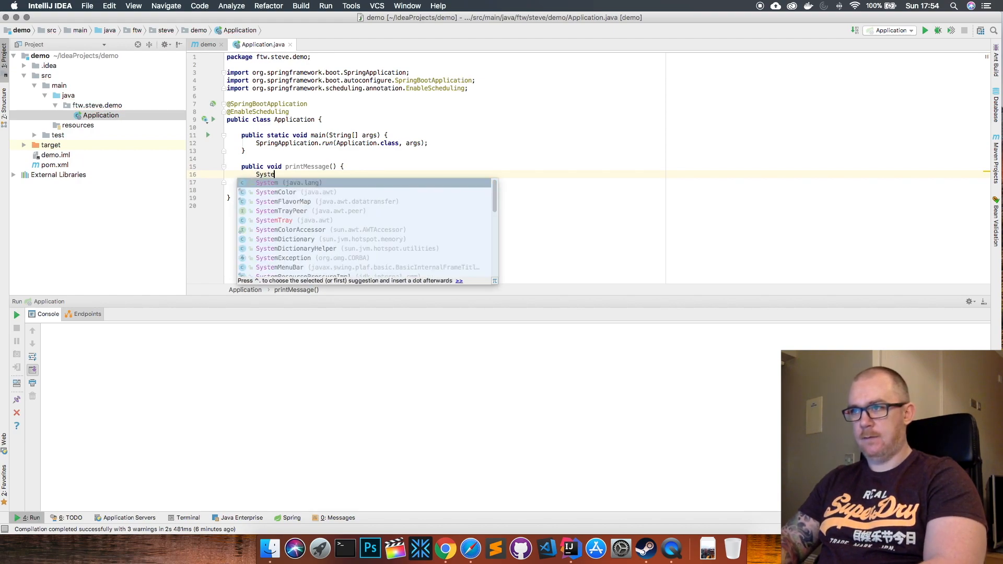
{"action": "type", "text": ".out"}
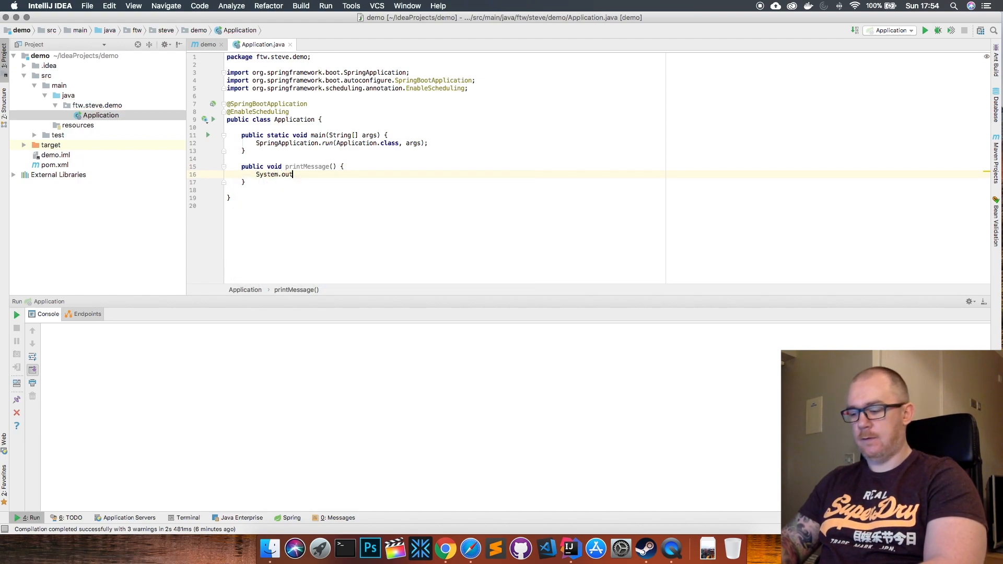
{"action": "type", "text": ".prin"}
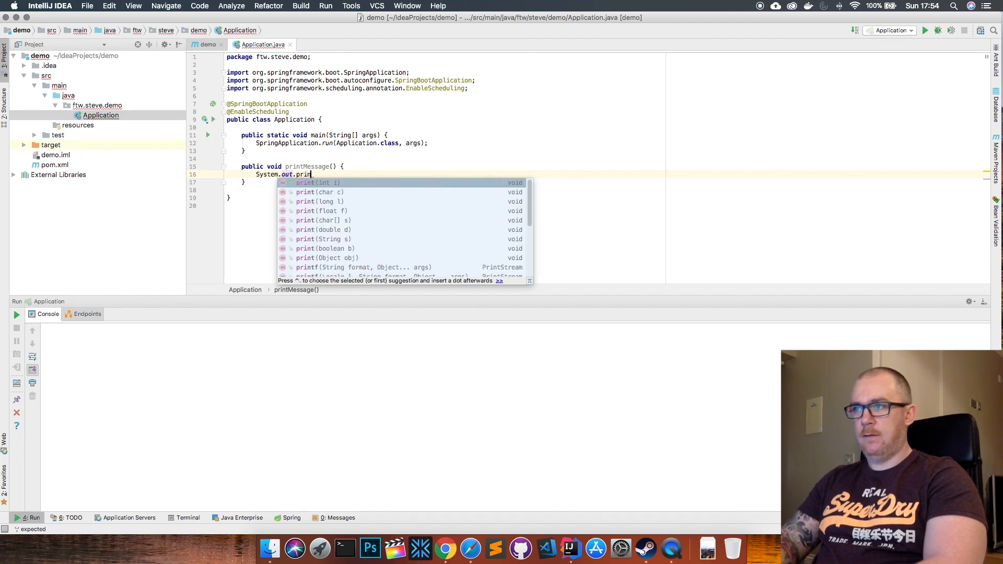
{"action": "type", "text": "ln(\""}
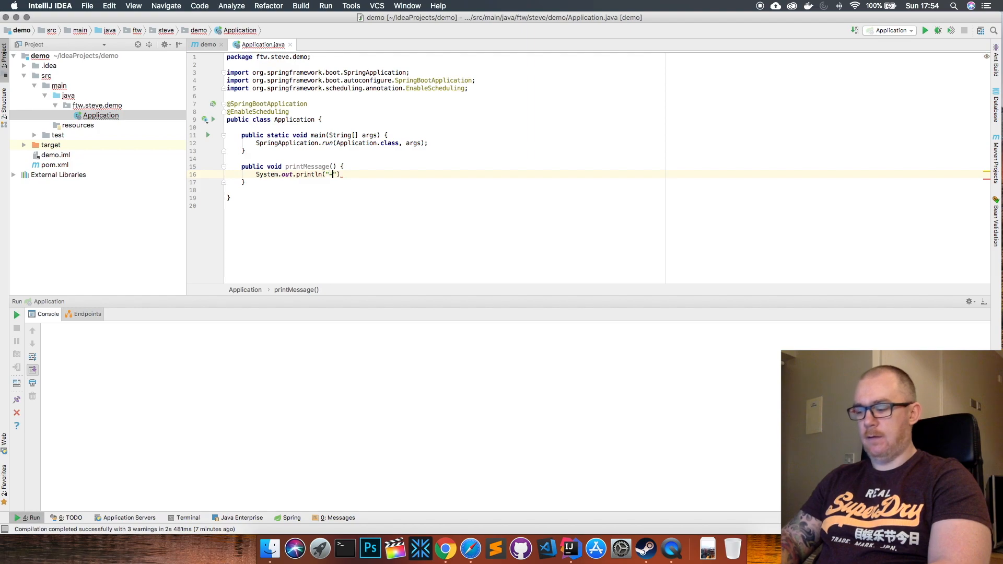
{"action": "type", "text": "--- S"}
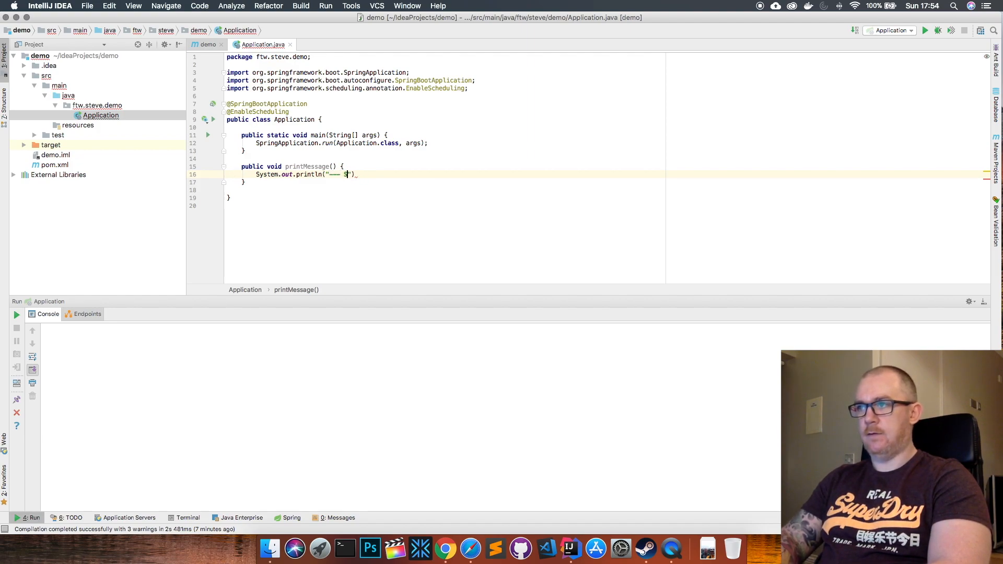
{"action": "type", "text": "CHEDULED MESSAGE! ---"}
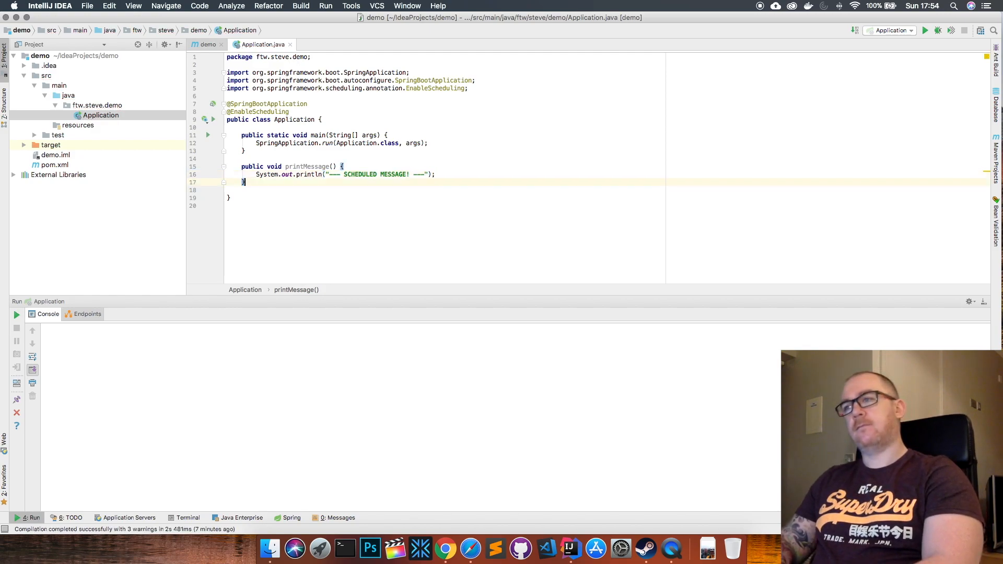
{"action": "left_click", "coordinate": [343, 166]}
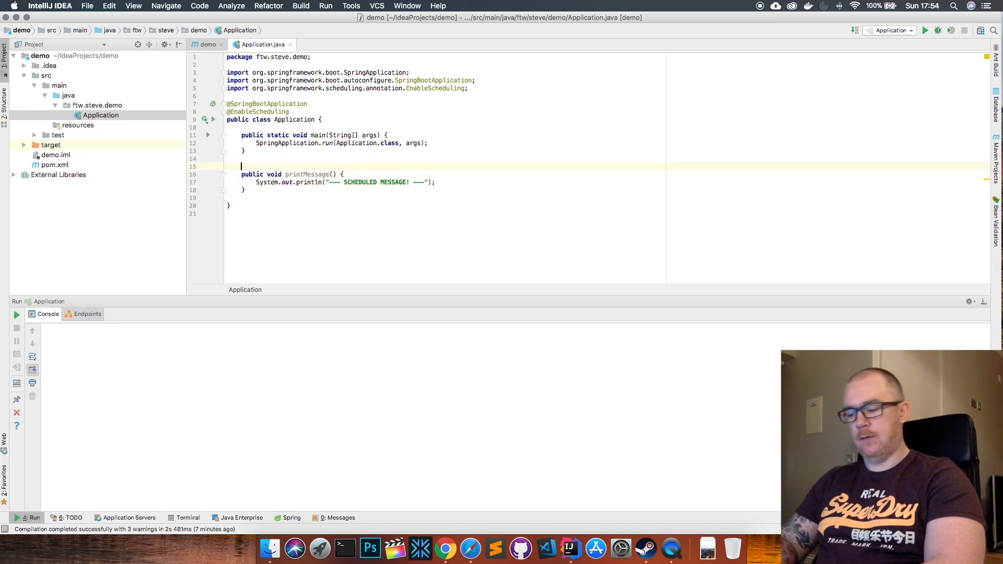
{"action": "type", "text": "@"}
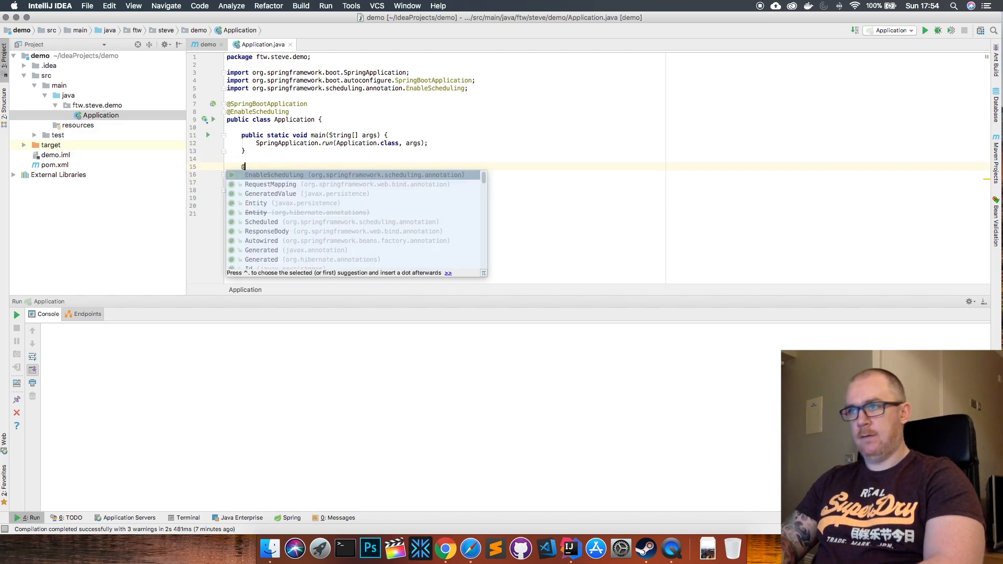
{"action": "type", "text": "Scheduled"}
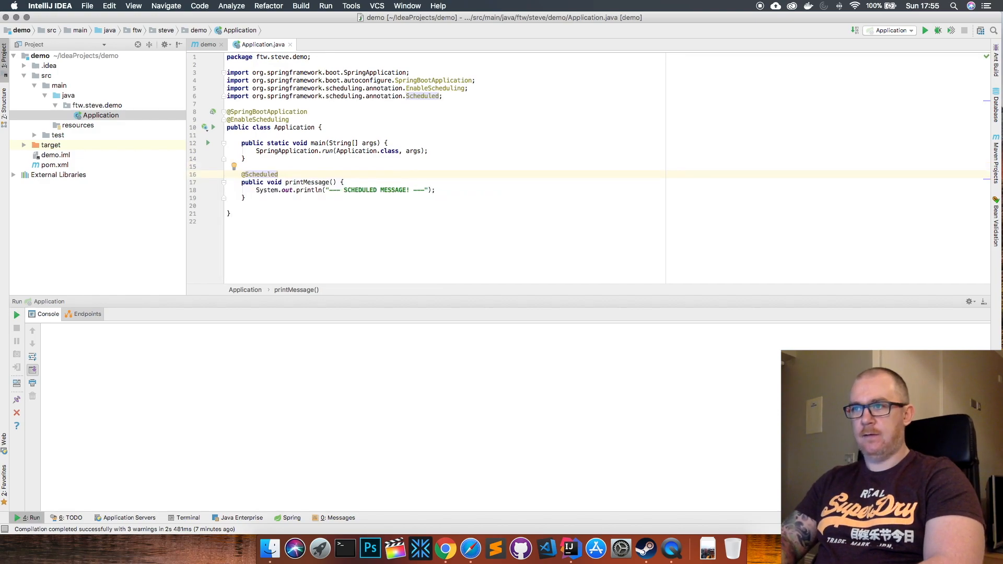
{"action": "type", "text": "()"}
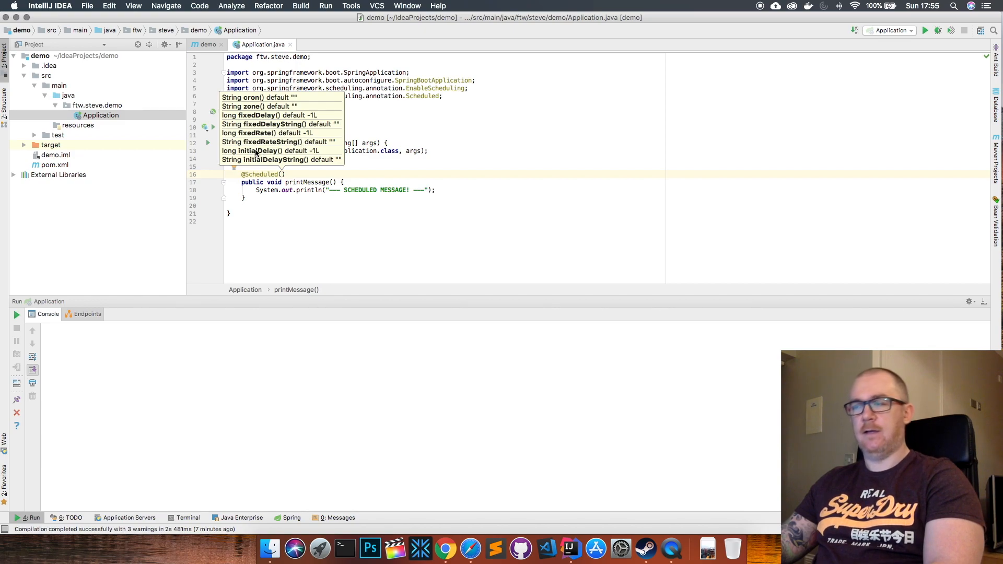
{"action": "mouse_move", "coordinate": [261, 151]}
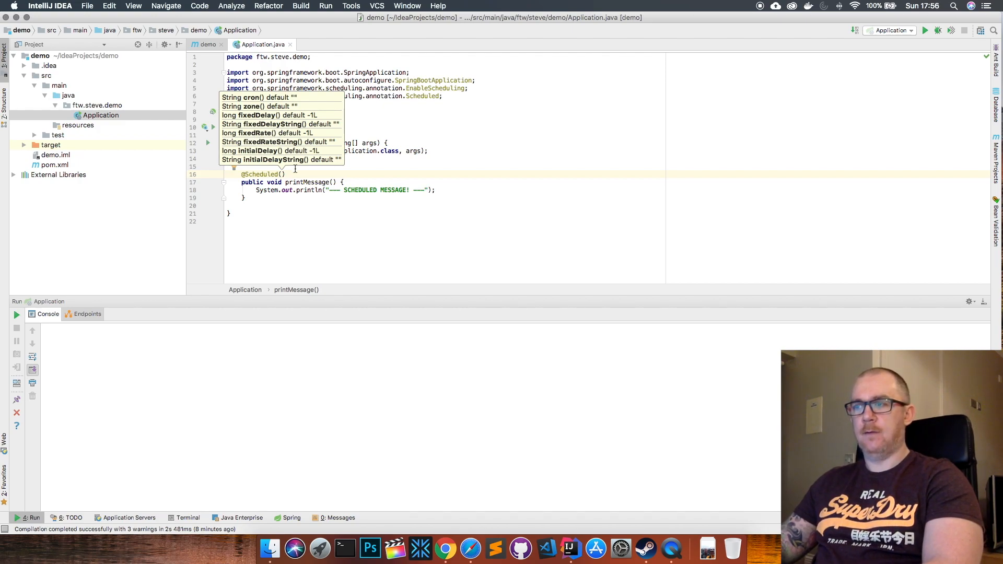
{"action": "type", "text": "fice"}
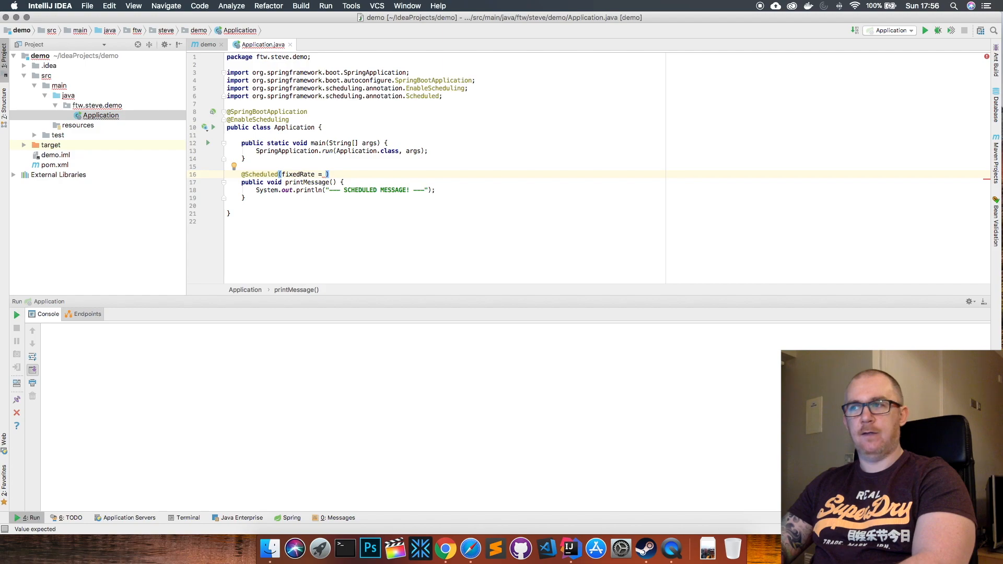
{"action": "type", "text": "5000"}
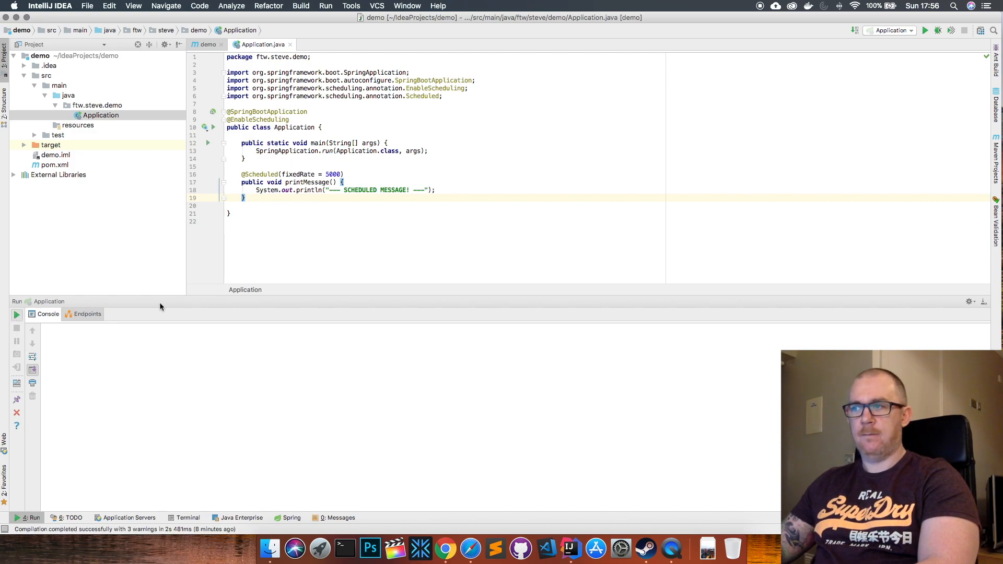
Step: Run the application and highlight the SCHEDULED MESSAGE line in the console output
{"action": "left_click", "coordinate": [924, 31]}
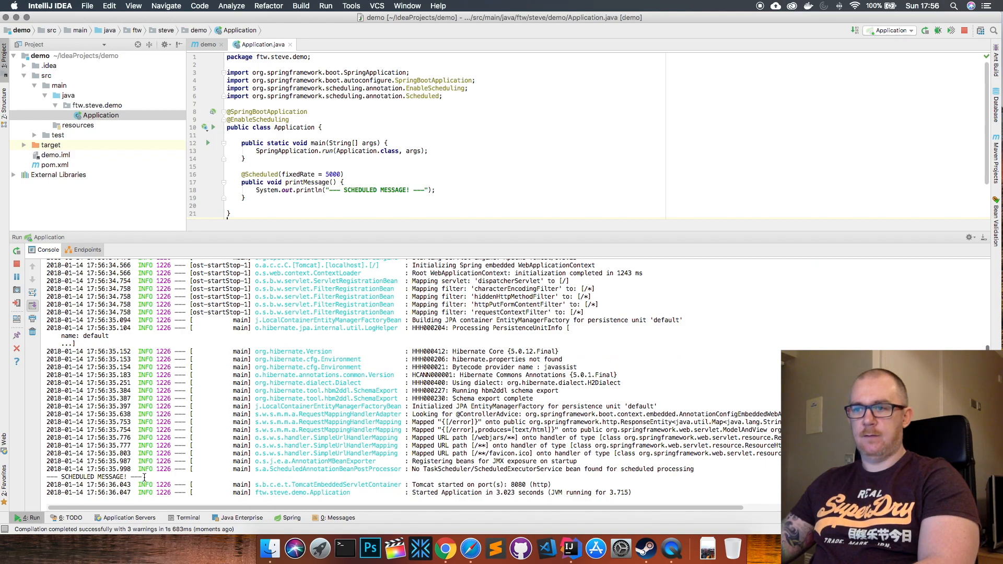
{"action": "double_click", "coordinate": [93, 476]}
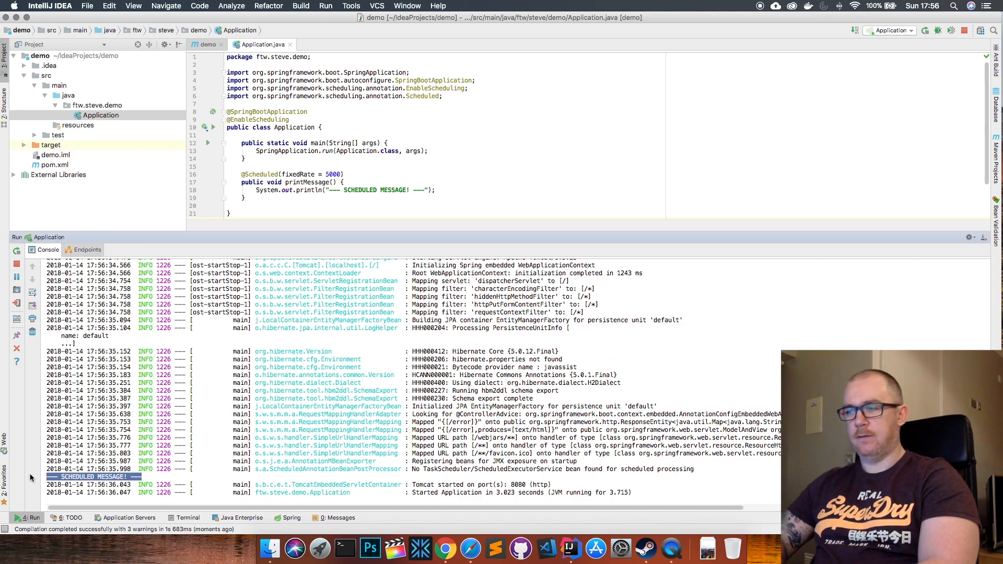